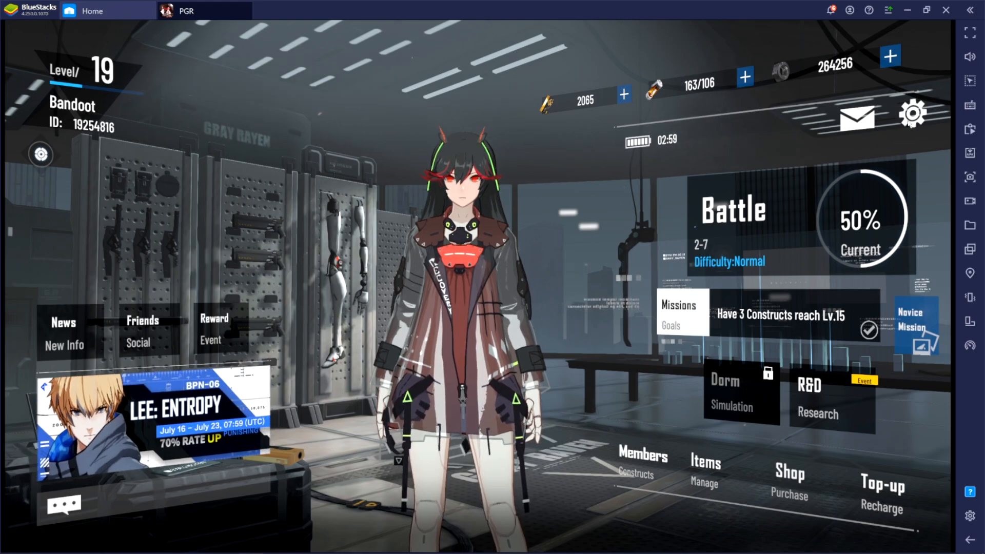
Step: Open the game's settings gear to reach the Button Position section
left_click(911, 112)
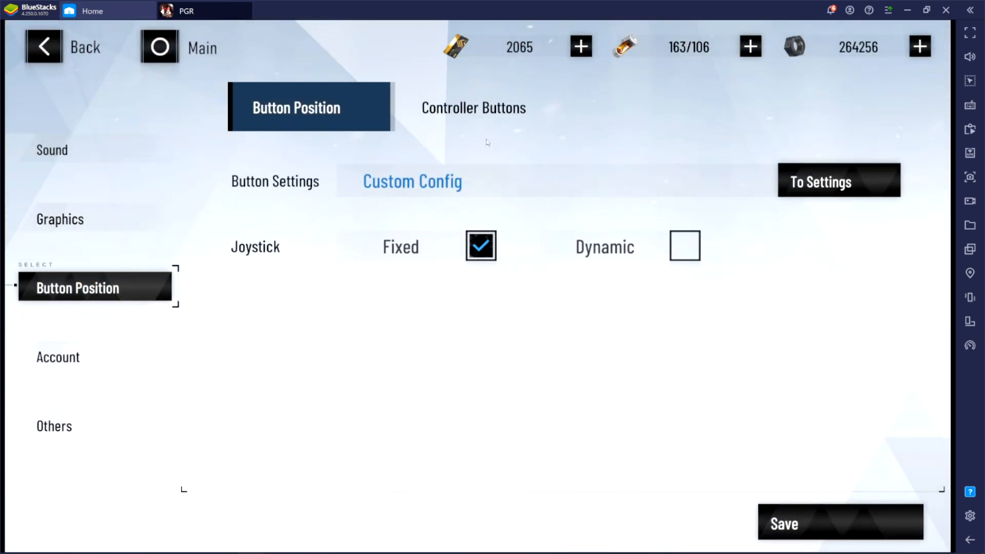
Step: Open the button layout editor and preview recommended Config 2 before returning to Customized
left_click(837, 181)
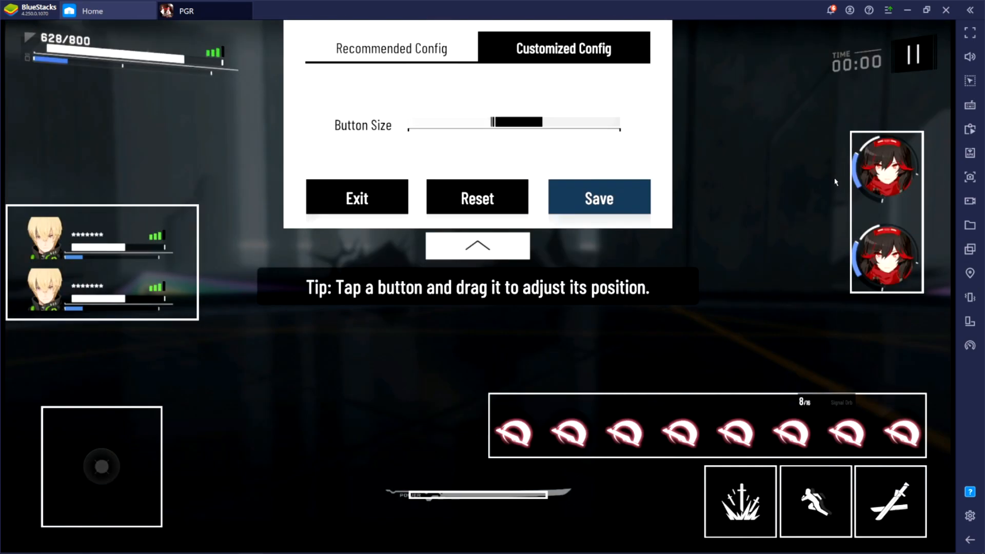
left_click(391, 49)
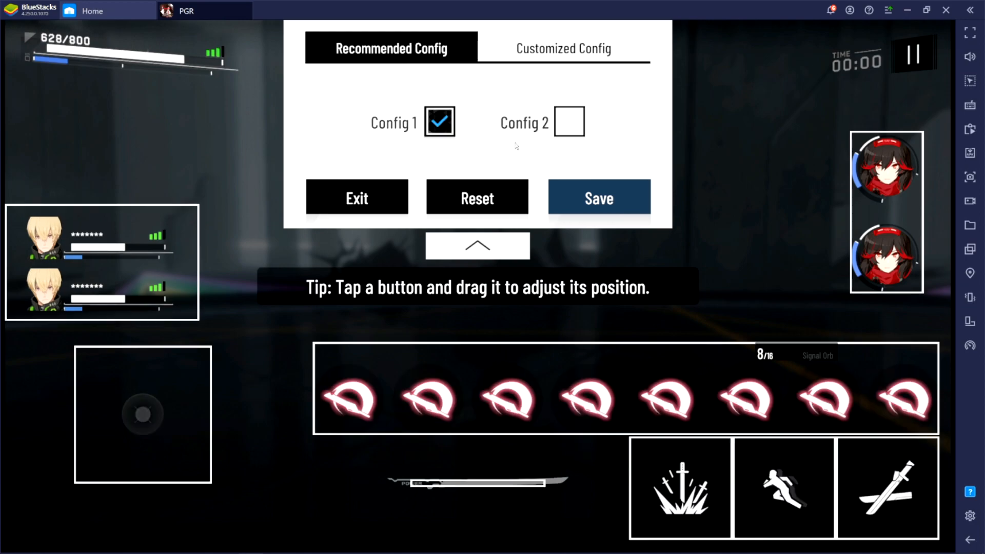
left_click(568, 121)
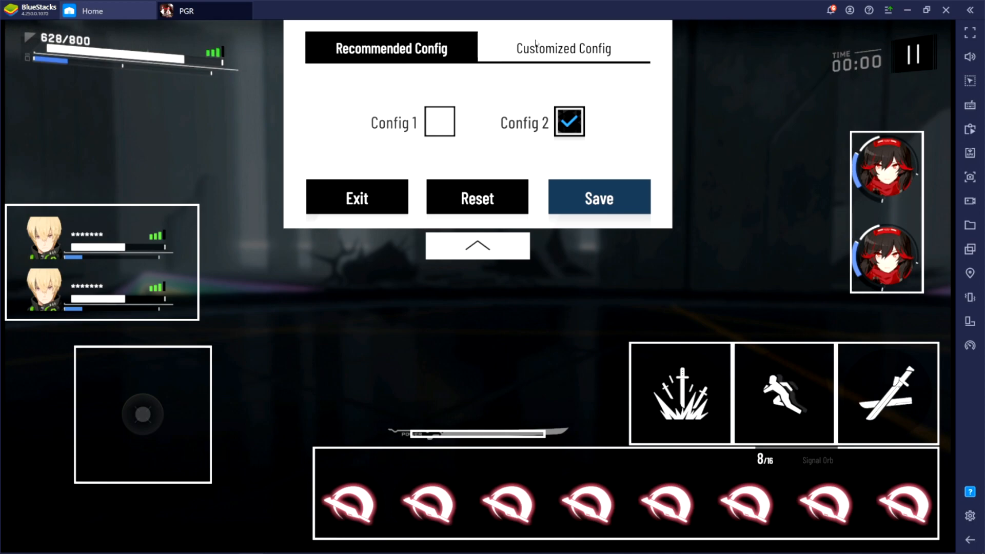
left_click(562, 49)
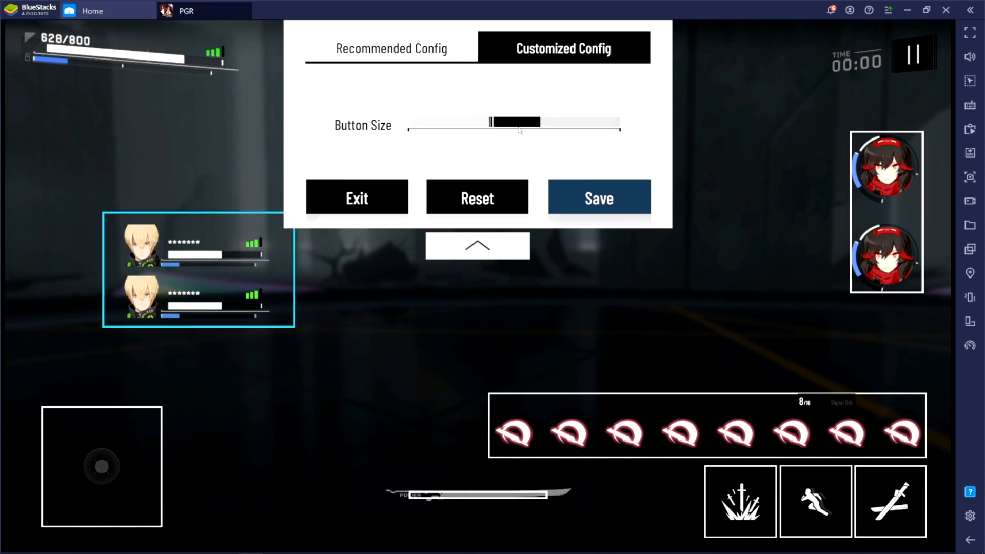
Step: Resize the team portrait panel and joystick, then restore their original sizes
left_click_drag(489, 122, 571, 122)
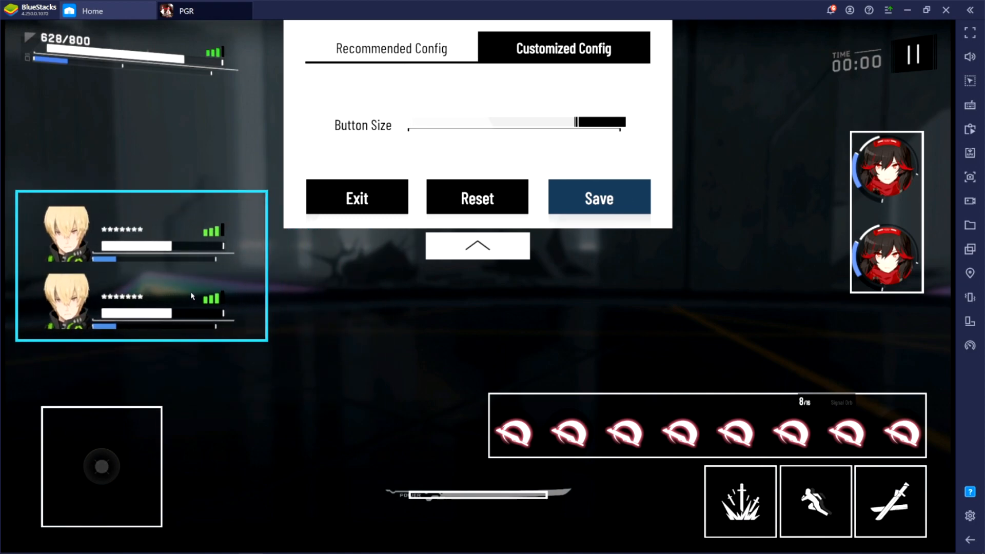
left_click_drag(597, 123, 480, 122)
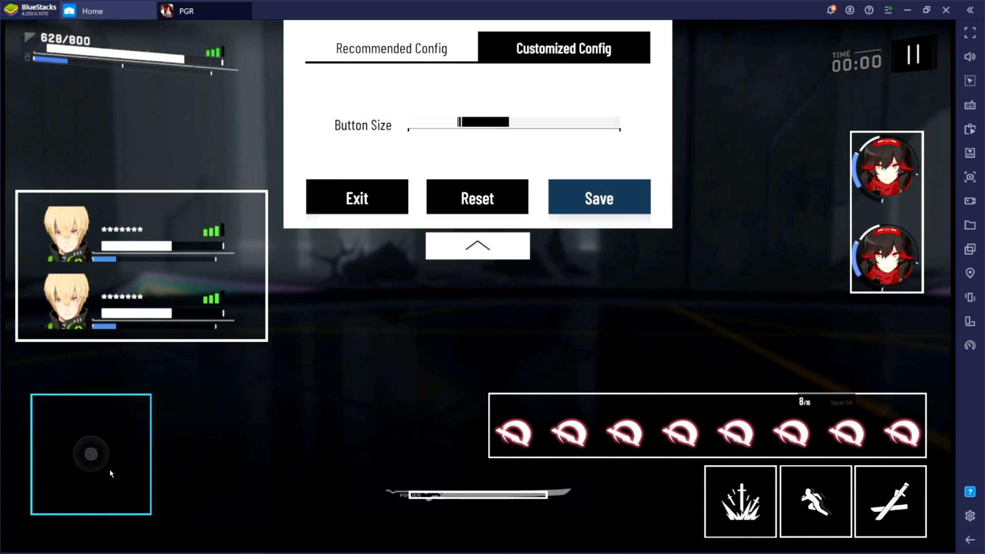
left_click_drag(92, 452, 127, 474)
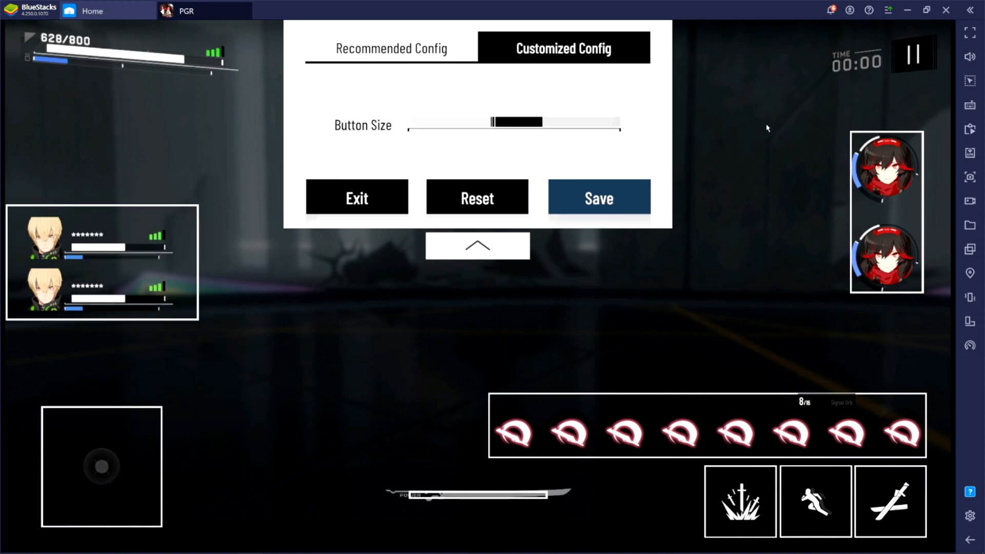
Step: Open the Controls editor showing the 'PGR Controls w numpad' scheme
left_click(969, 177)
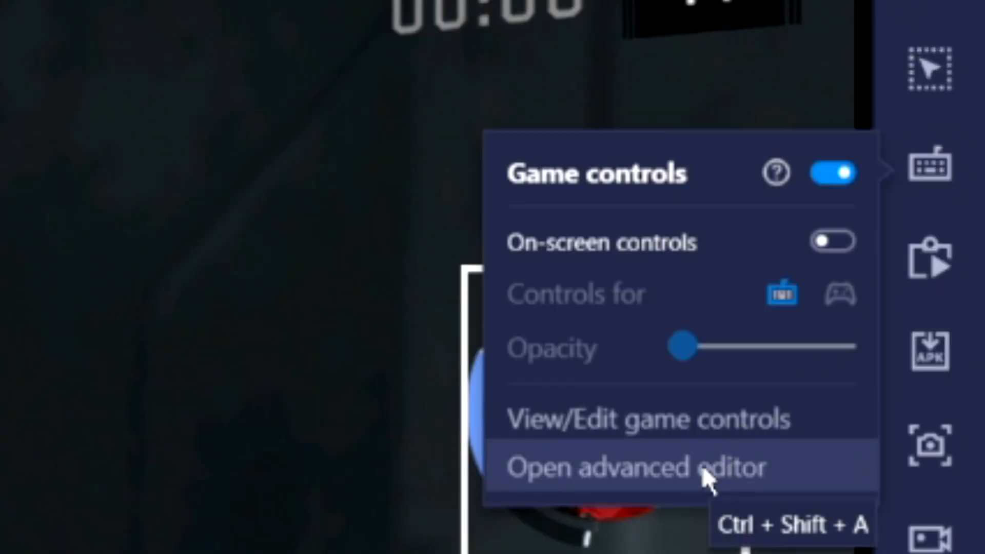
left_click(637, 467)
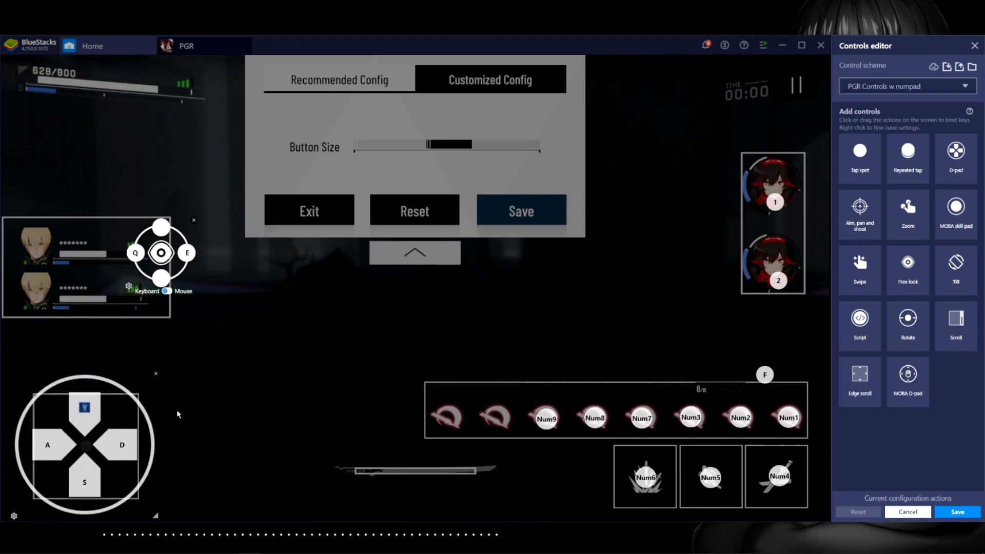
mouse_move(202, 416)
type("W")
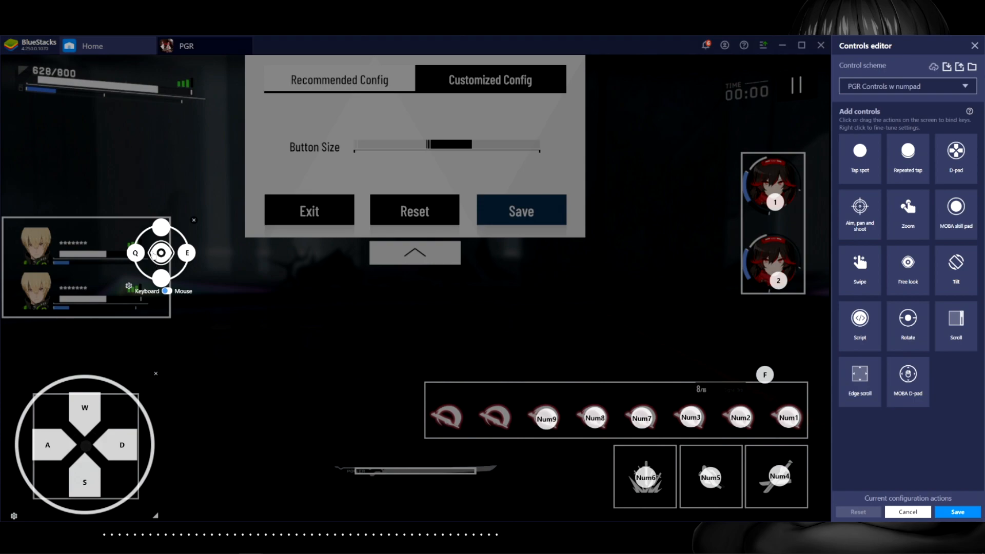
mouse_move(774, 215)
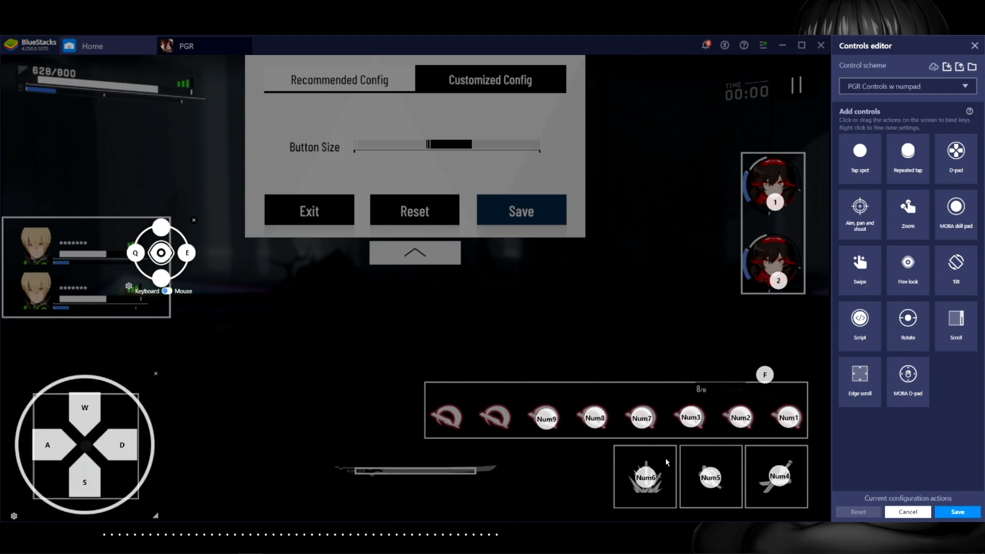
mouse_move(777, 503)
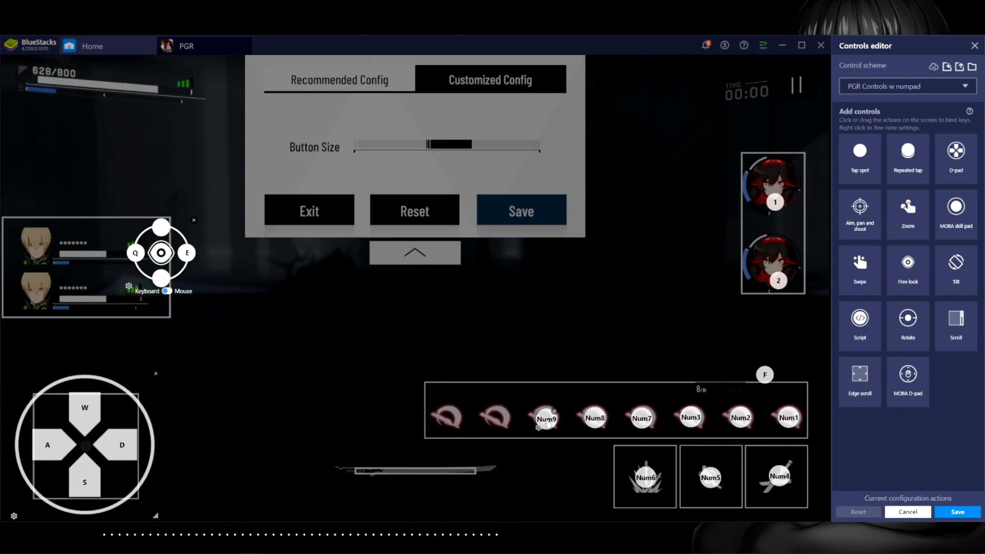
mouse_move(581, 397)
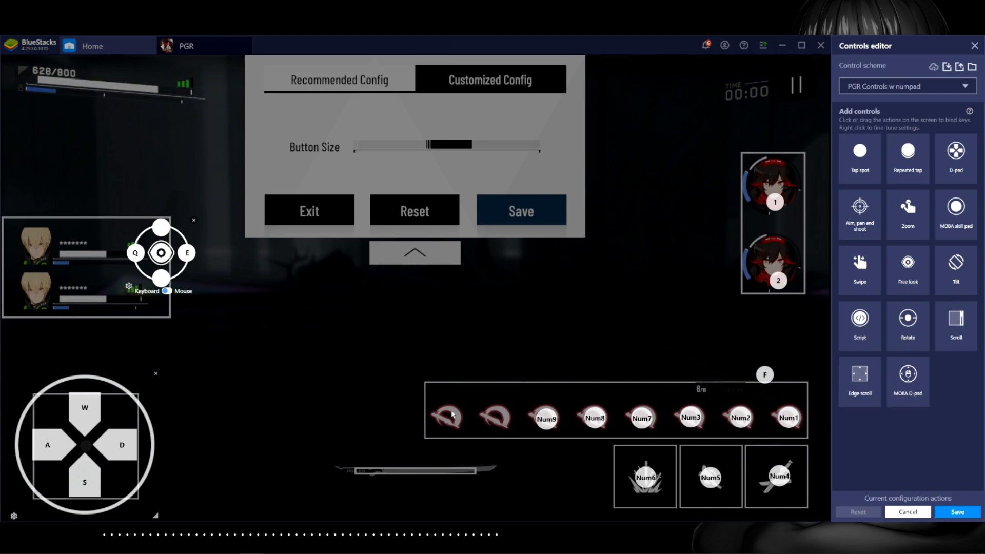
mouse_move(585, 503)
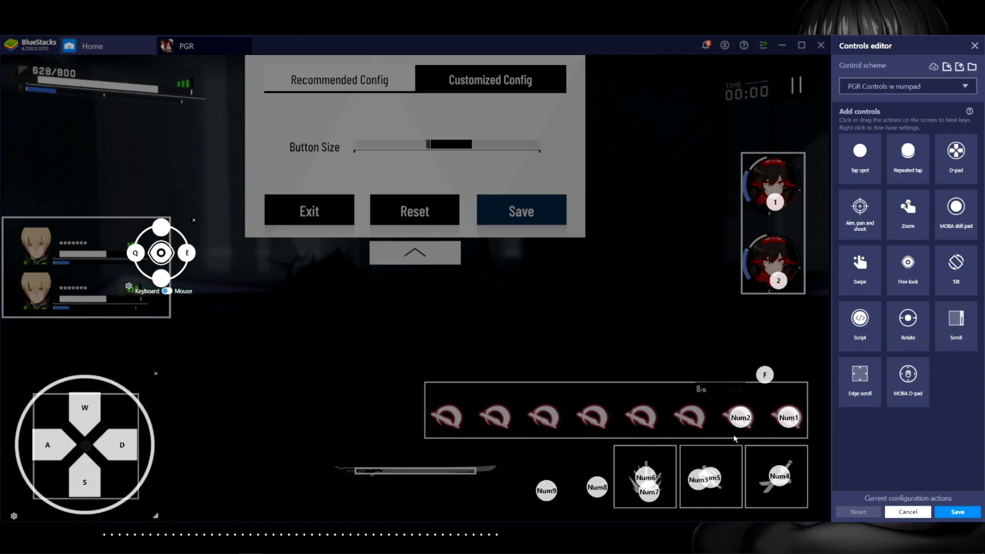
mouse_move(735, 440)
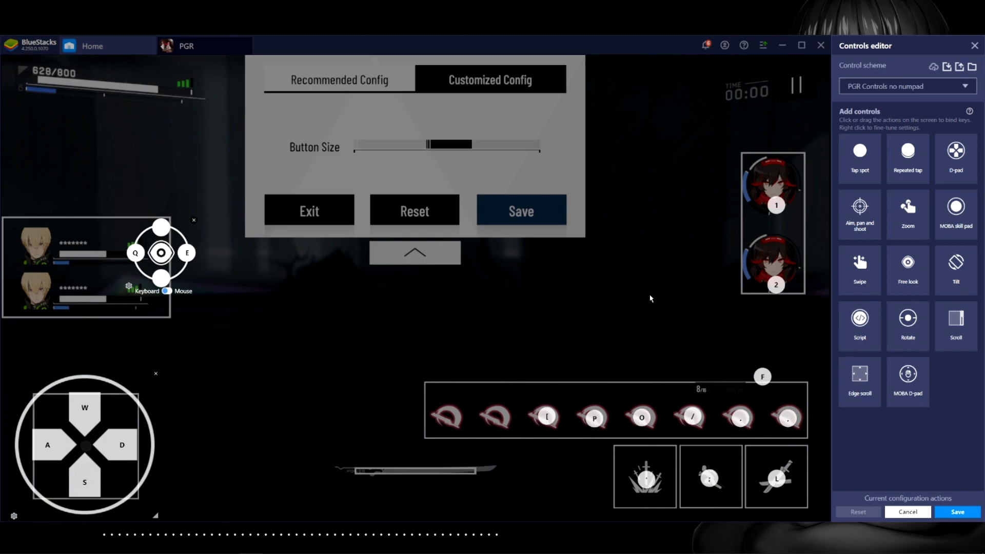
mouse_move(749, 354)
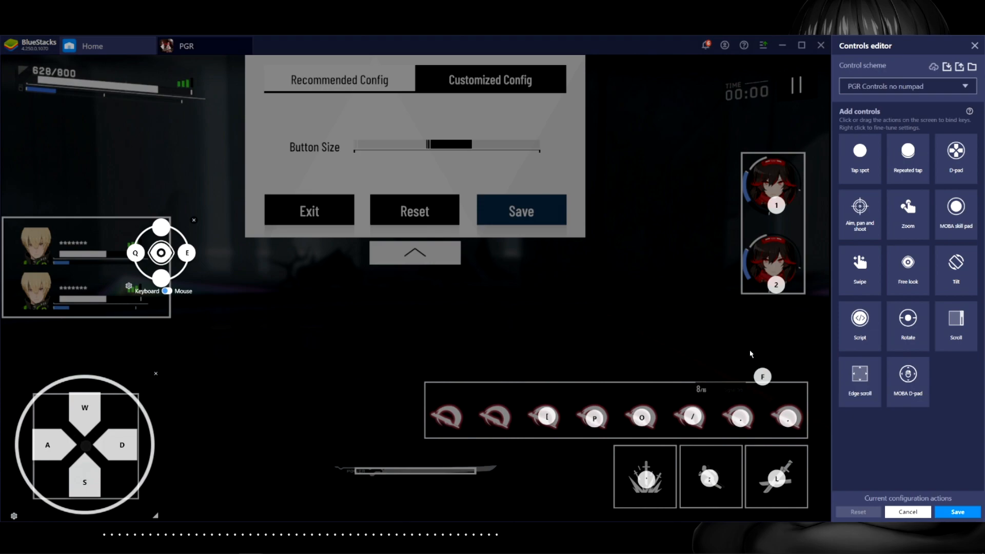
mouse_move(779, 474)
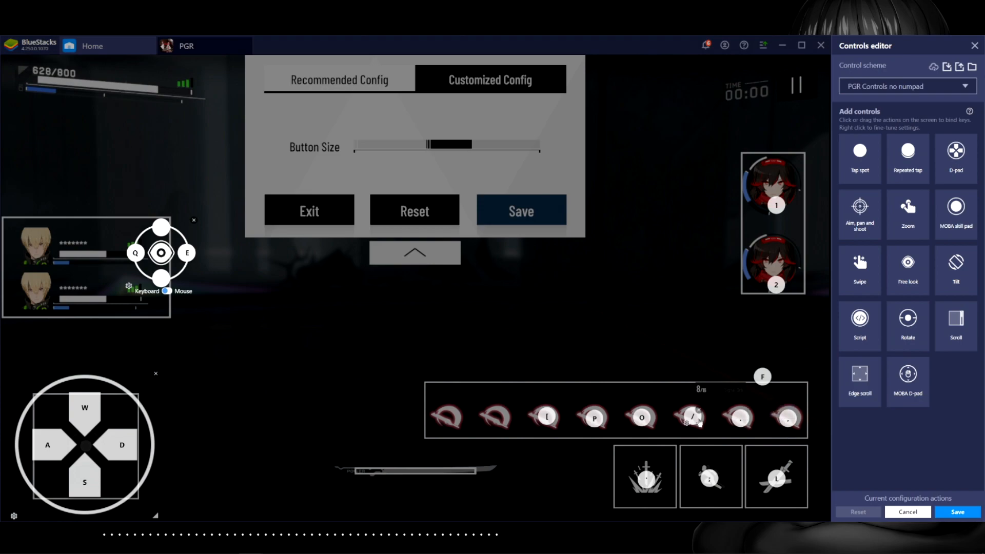
mouse_move(747, 453)
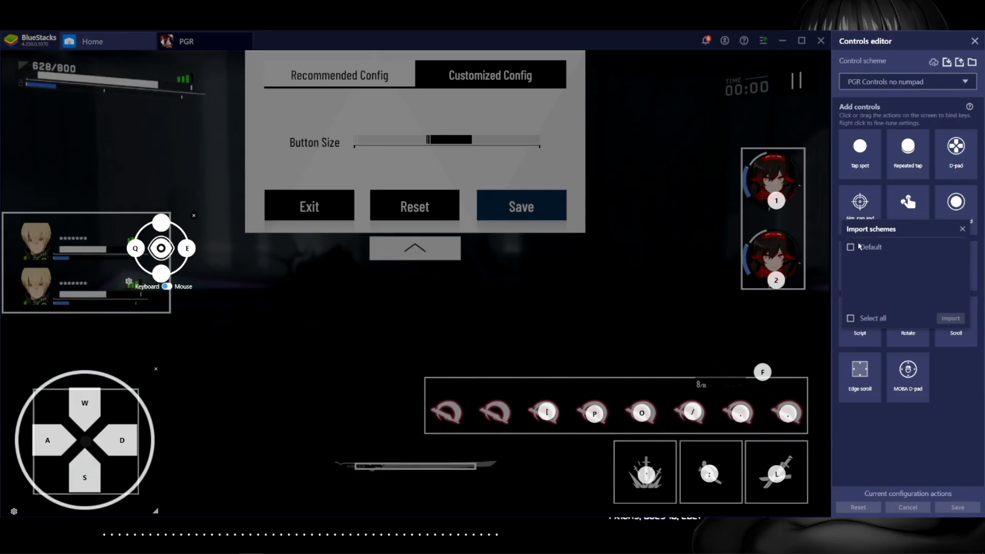
Step: Import the Default control scheme and select it as the active scheme
left_click(851, 246)
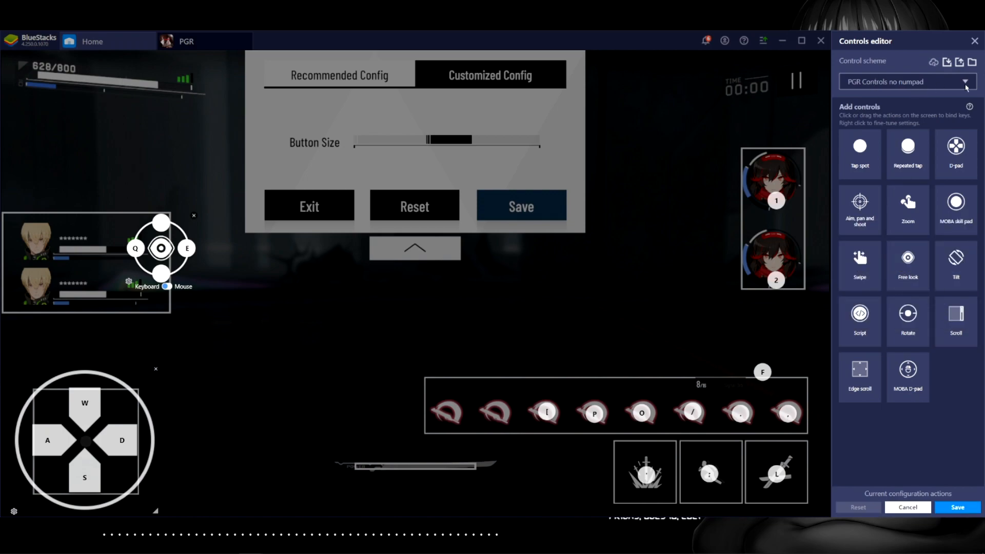
left_click(904, 81)
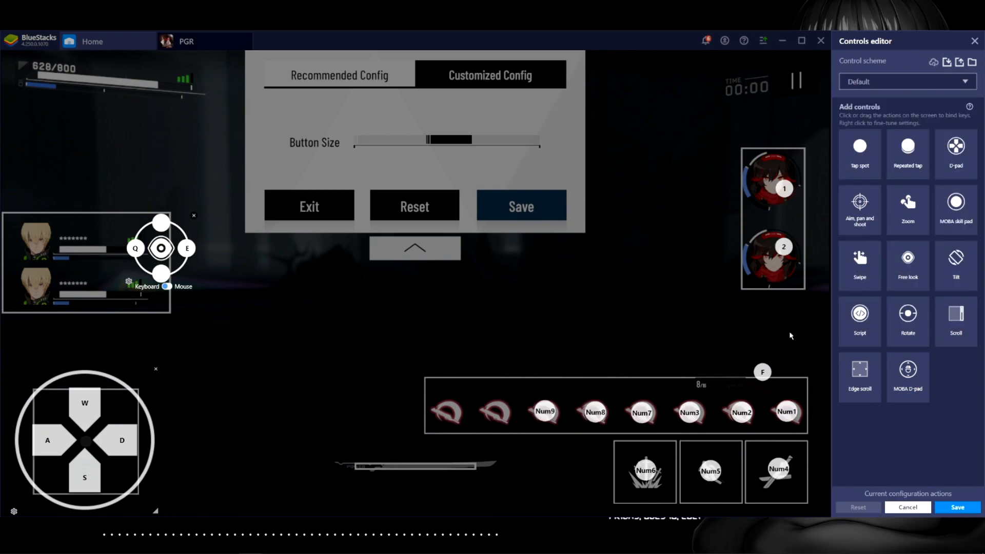